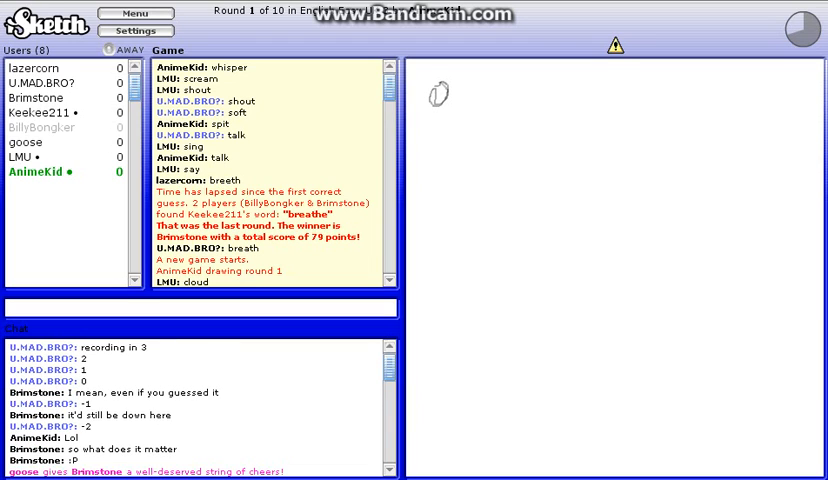
- Send the guess "train wheelz" into the round 1 game chat
{"action": "scroll", "scroll_direction": "down", "scroll_amount": 3}
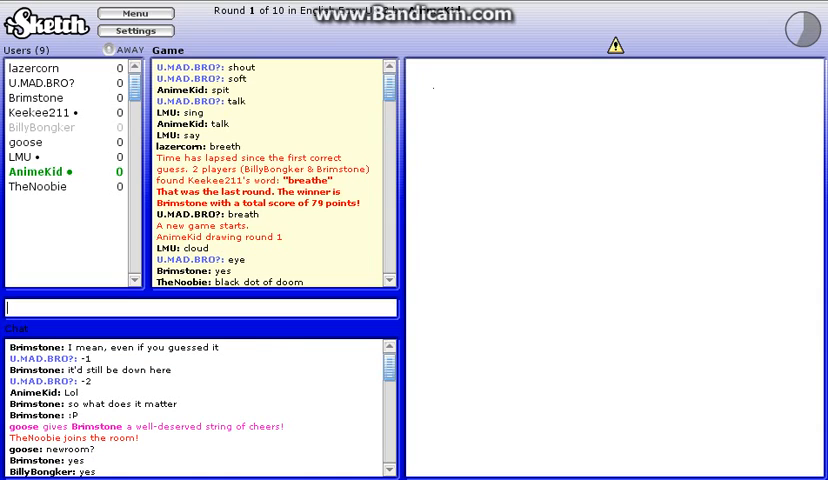
{"action": "scroll", "scroll_direction": "down", "scroll_amount": 3}
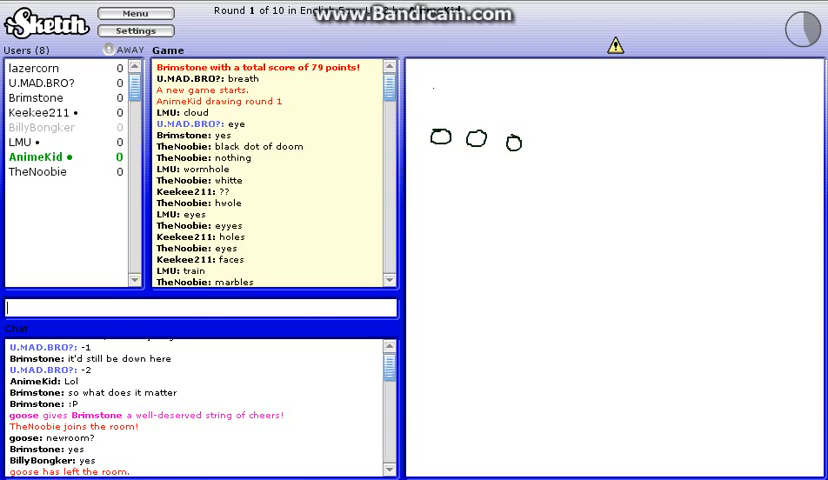
{"action": "left_click", "coordinate": [442, 138]}
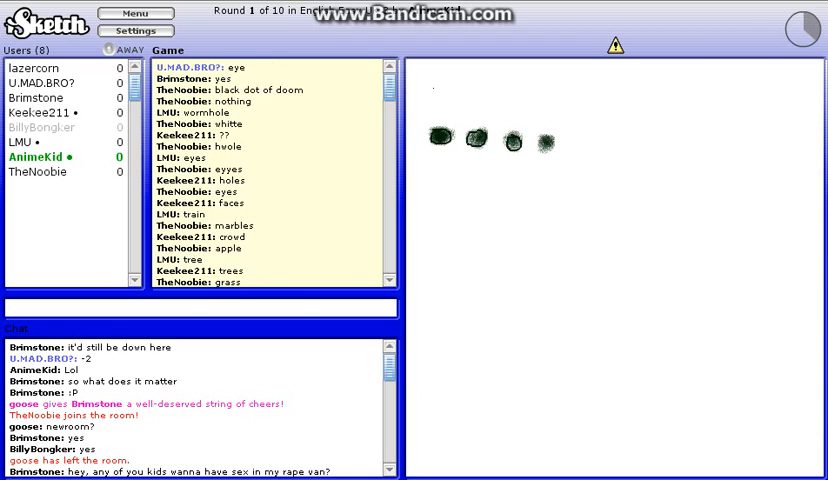
{"action": "left_click", "coordinate": [574, 140]}
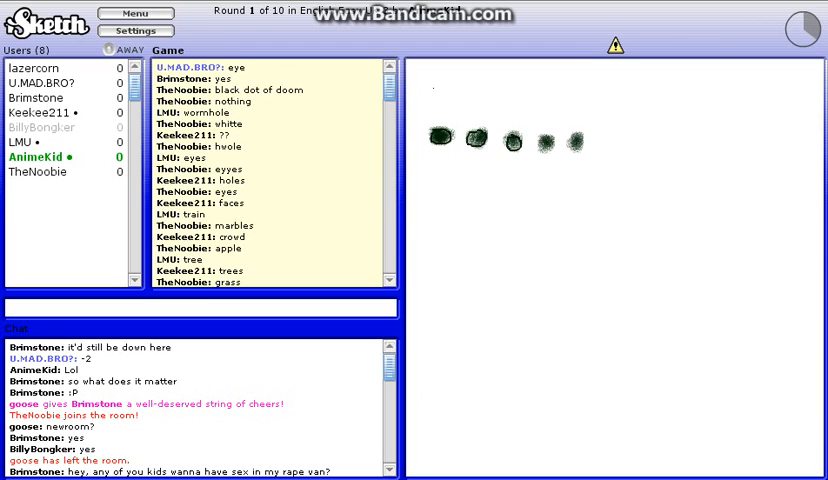
{"action": "scroll", "scroll_direction": "down", "scroll_amount": 3}
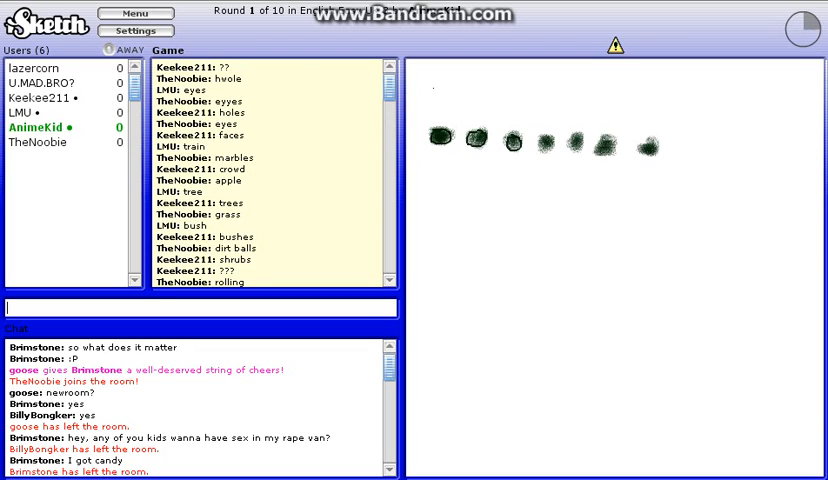
{"action": "type", "text": "t"}
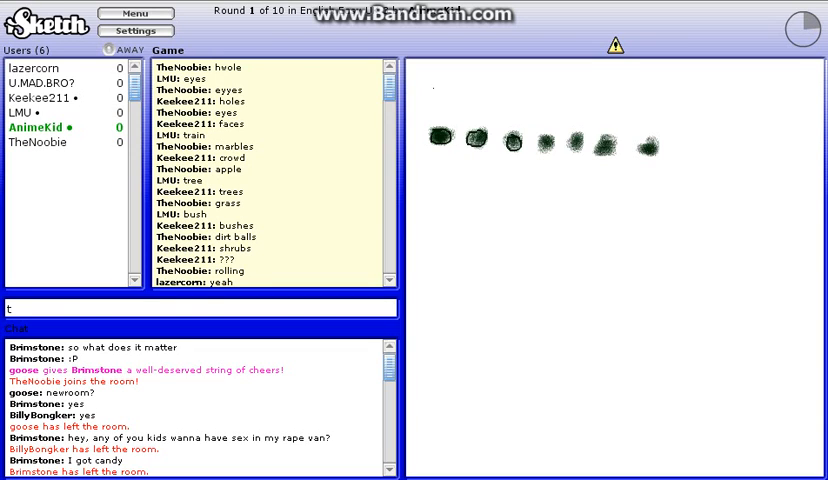
{"action": "type", "text": "rain w"}
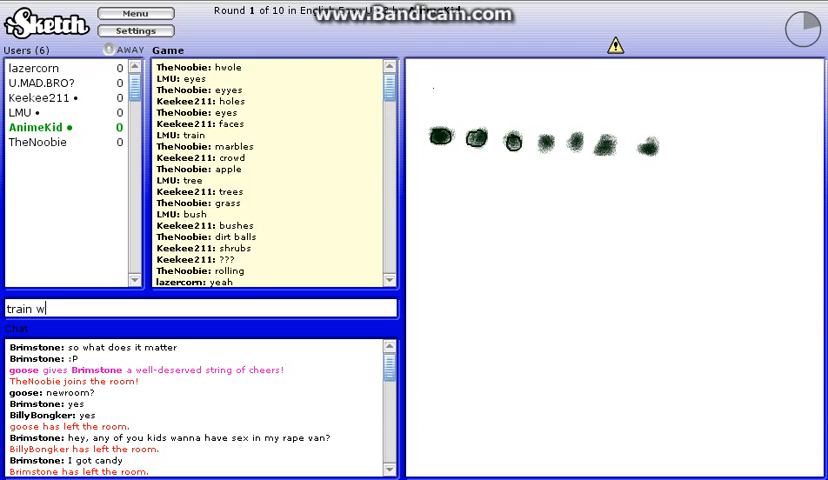
{"action": "key", "text": "Return"}
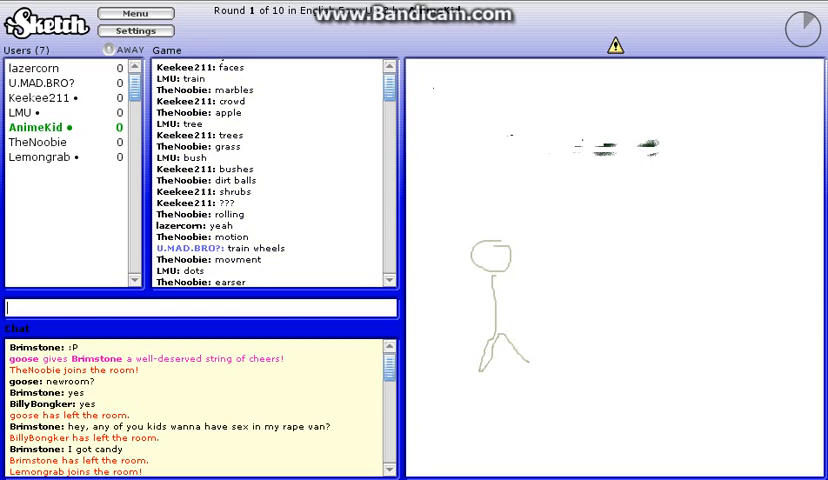
{"action": "scroll", "scroll_direction": "down", "scroll_amount": 3}
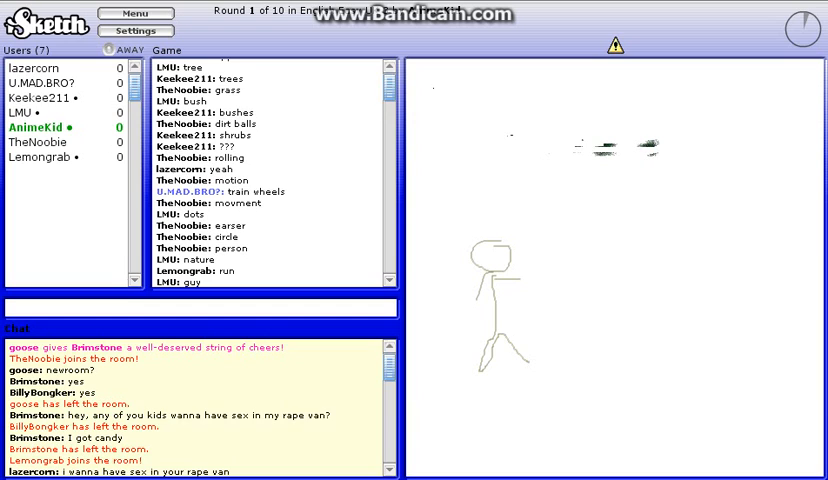
{"action": "scroll", "scroll_direction": "down", "scroll_amount": 3}
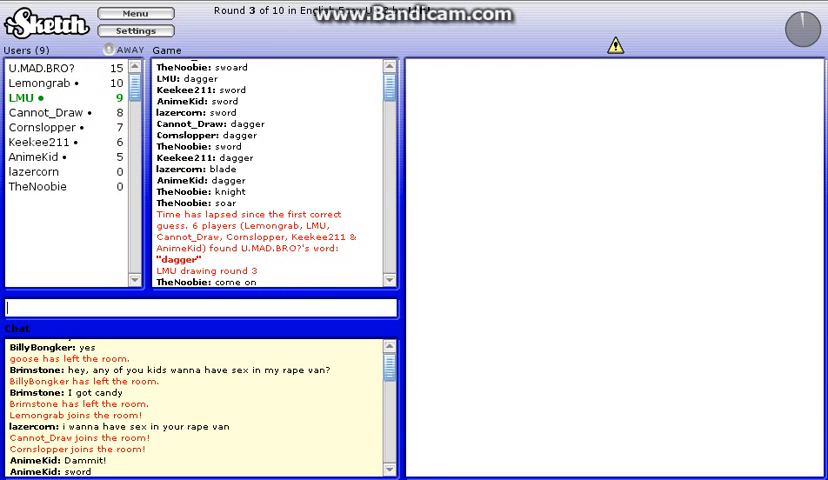
- Post "im recording Anime" and the guess "cluds" in the round 3 chat
{"action": "type", "text": "im recor"}
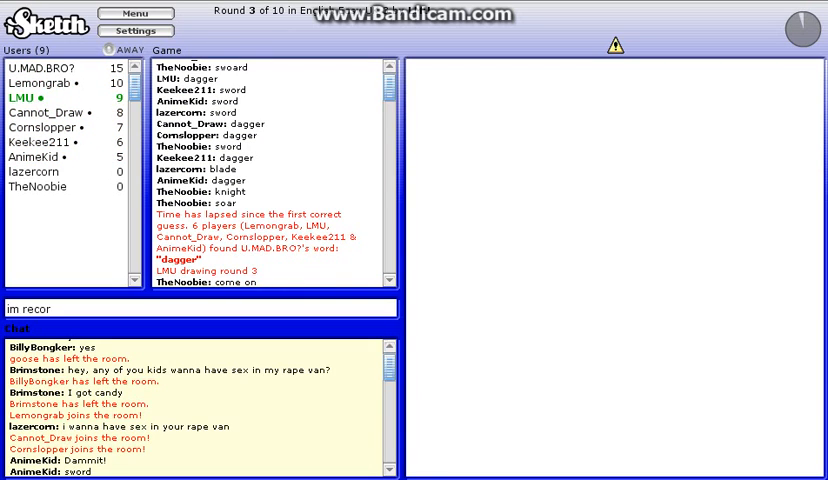
{"action": "type", "text": "ding"}
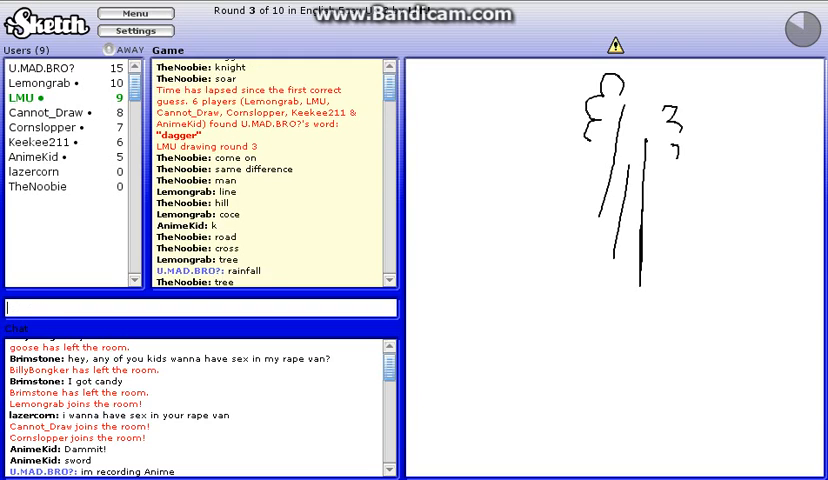
{"action": "type", "text": "cluds"}
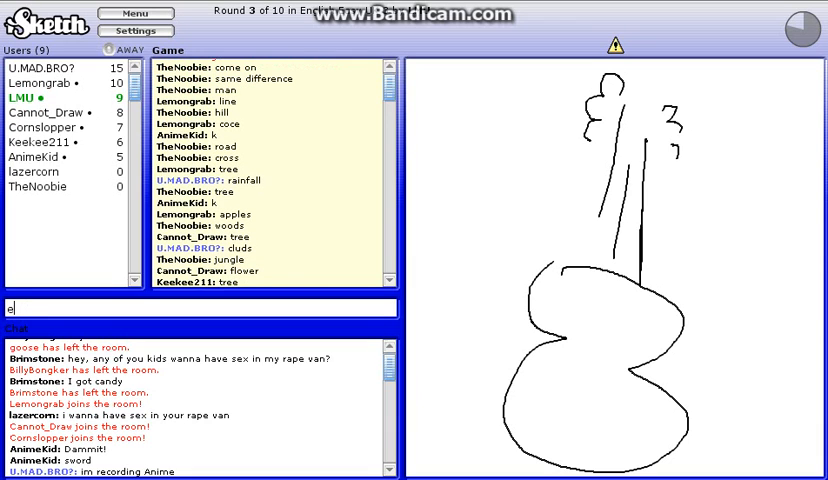
- Send the guesses explosion, banjo, guitar and violinist for the stringed-instrument drawing
{"action": "type", "text": "xplo"}
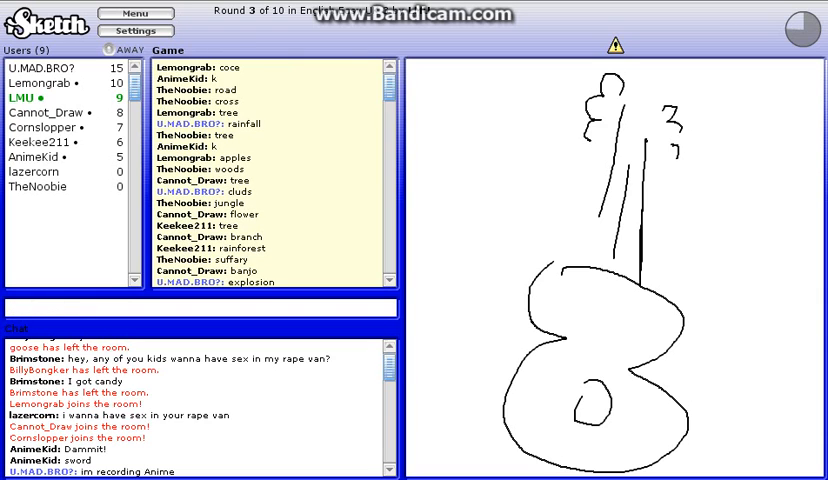
{"action": "type", "text": "banj"}
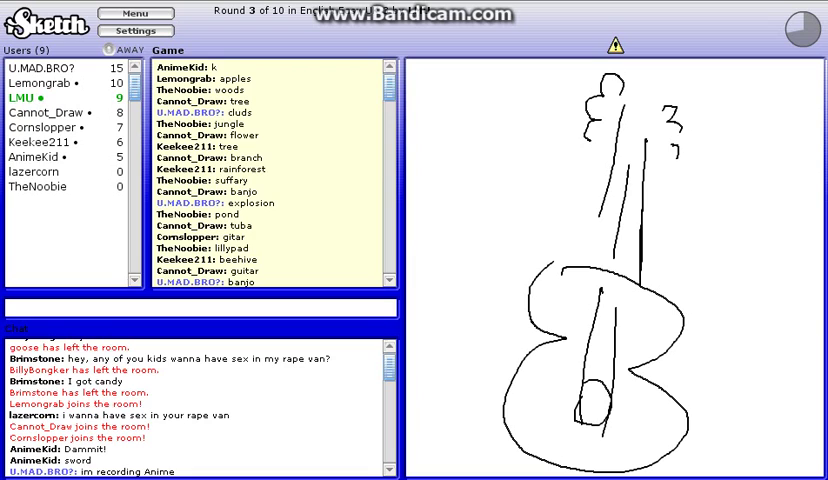
{"action": "type", "text": "guitar"}
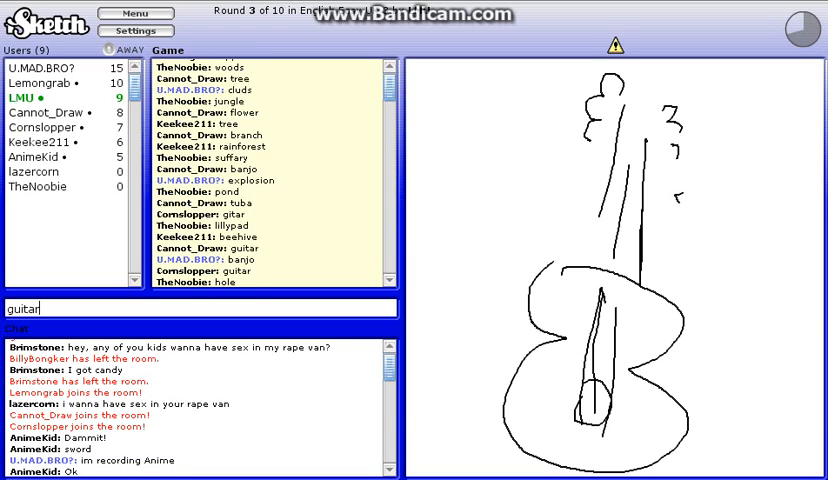
{"action": "type", "text": "vio"}
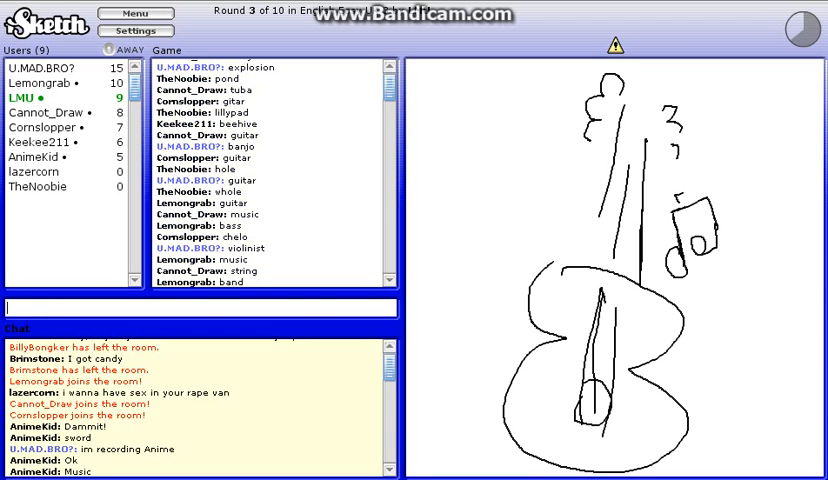
- Send "press tab" and the guess "lyrics" in the round 3 chat
{"action": "type", "text": "press ta"}
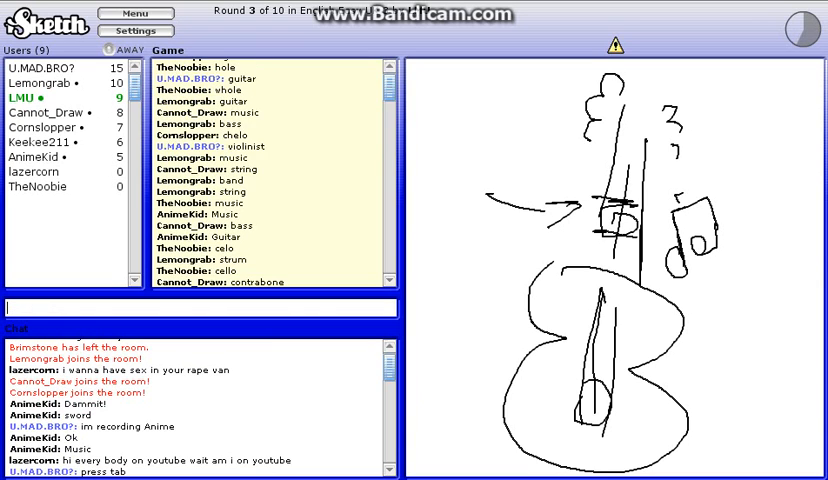
{"action": "type", "text": "lyri"}
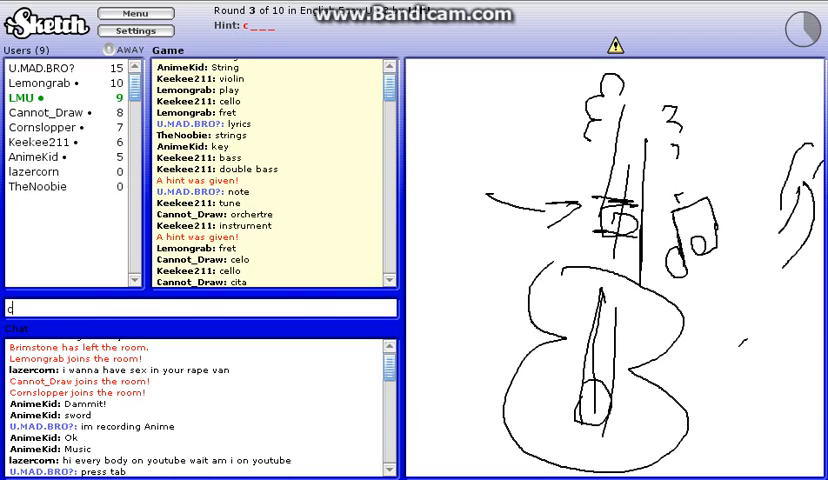
{"action": "scroll", "scroll_direction": "down", "scroll_amount": 3}
{"action": "type", "text": "ya C"}
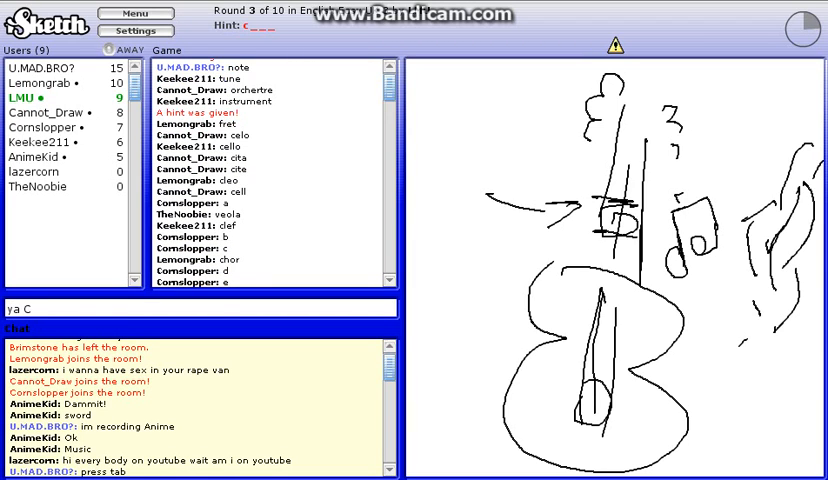
- Send "ya Cyber Saga" and the guess "cord", which finds the round 3 word
{"action": "type", "text": "yber Saga"}
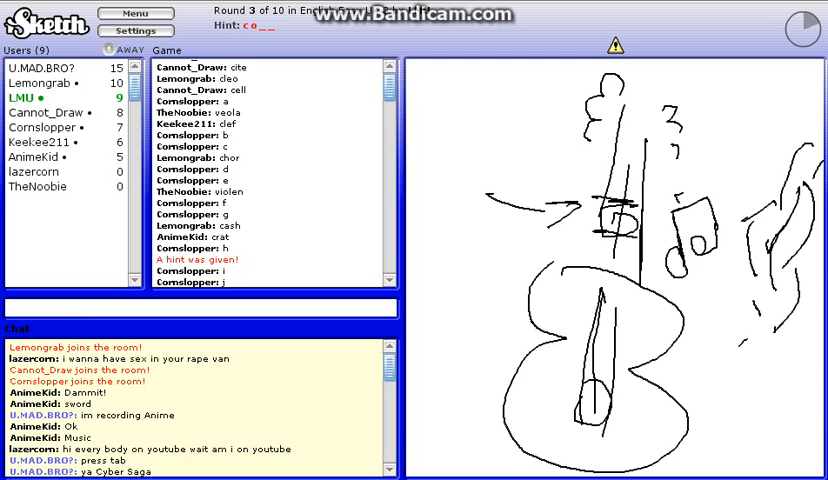
{"action": "scroll", "scroll_direction": "down", "scroll_amount": 3}
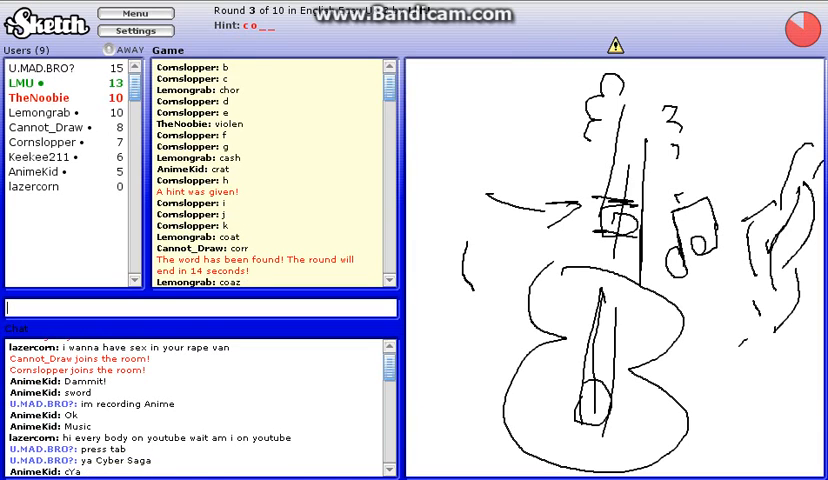
{"action": "type", "text": "co"}
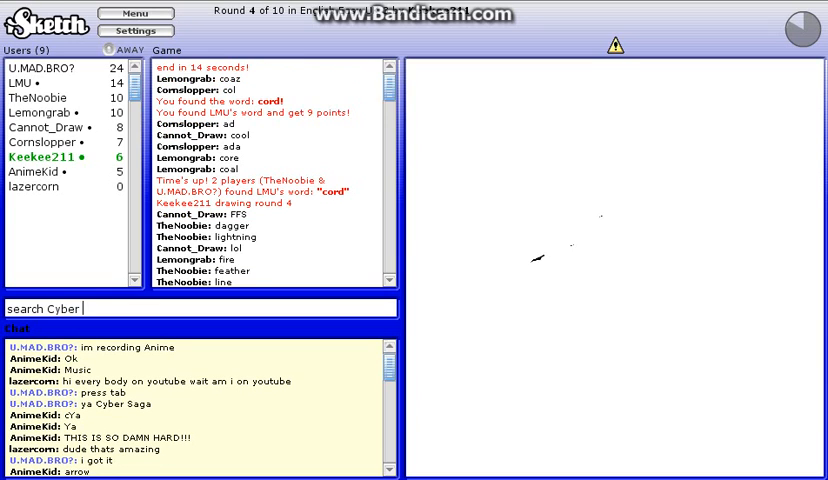
- Chat about Saga and iSketch, then send the guess "plane" before round 4 ends as skateboard
{"action": "type", "text": "Saga"}
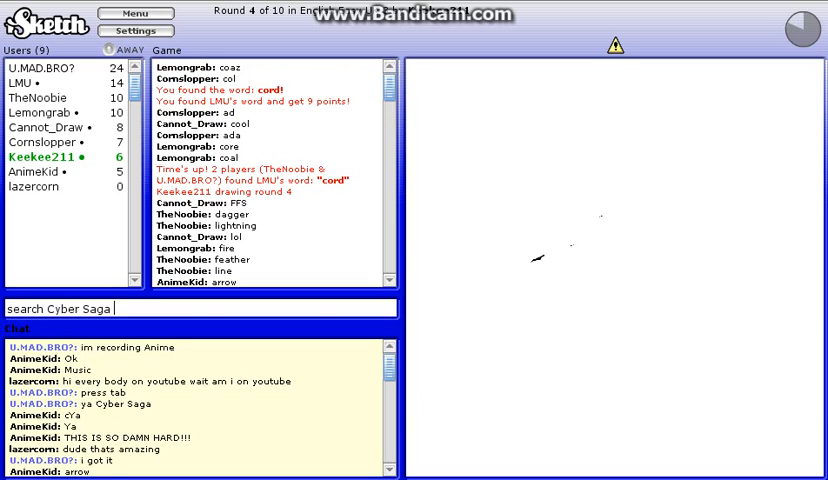
{"action": "type", "text": "I Sk"}
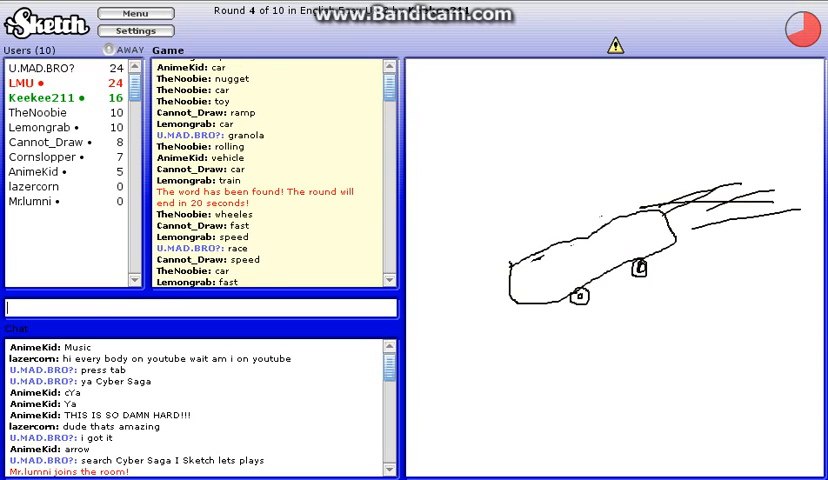
{"action": "type", "text": "f"}
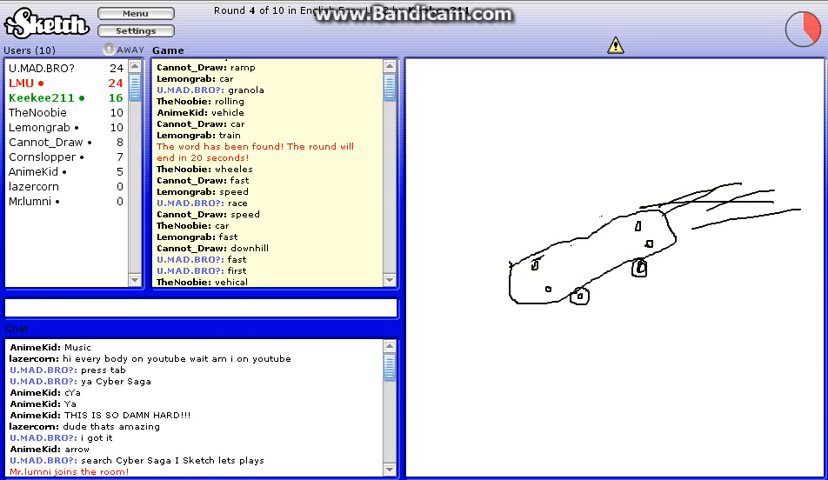
{"action": "type", "text": "b"}
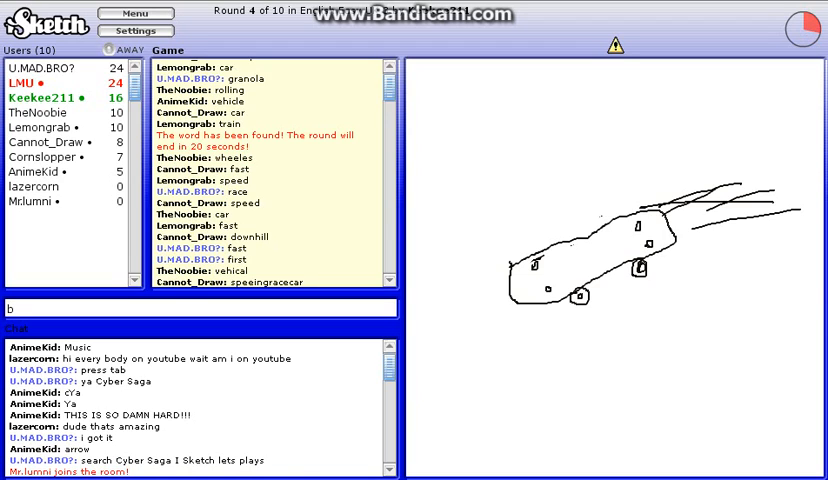
{"action": "type", "text": "plan"}
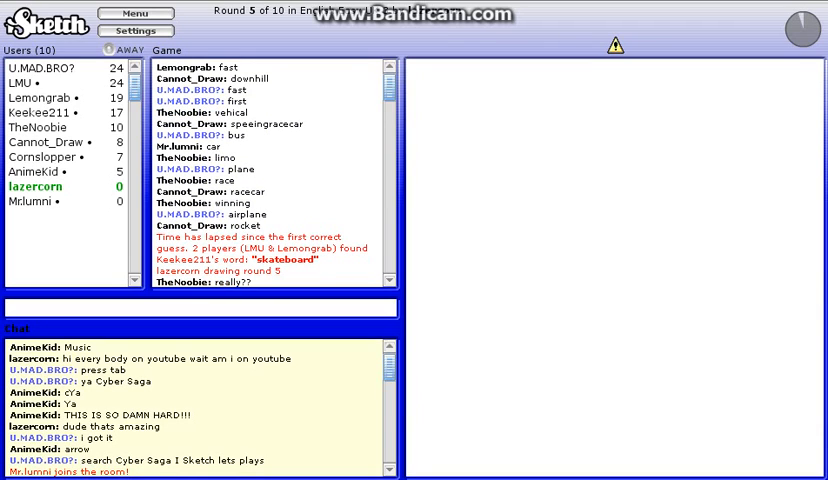
- Post "DUDE ANIME", then send the guesses umbrella and mushroom in the round 5 chat
{"action": "type", "text": "DUDE"}
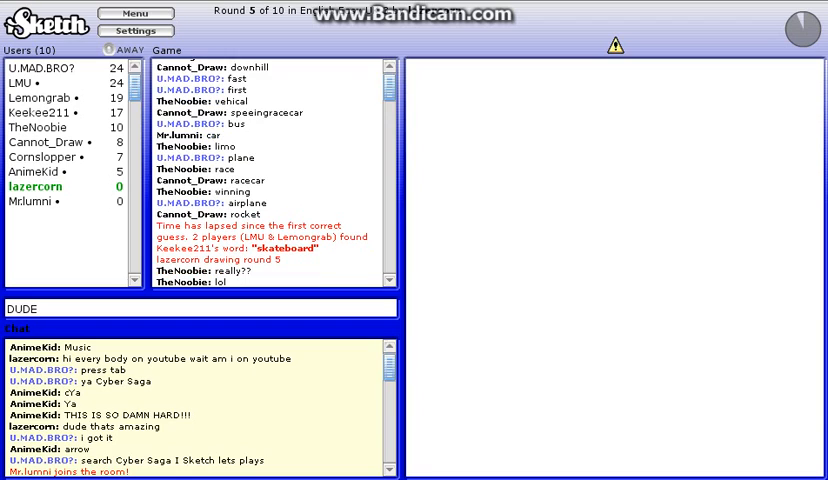
{"action": "type", "text": "ANIME"}
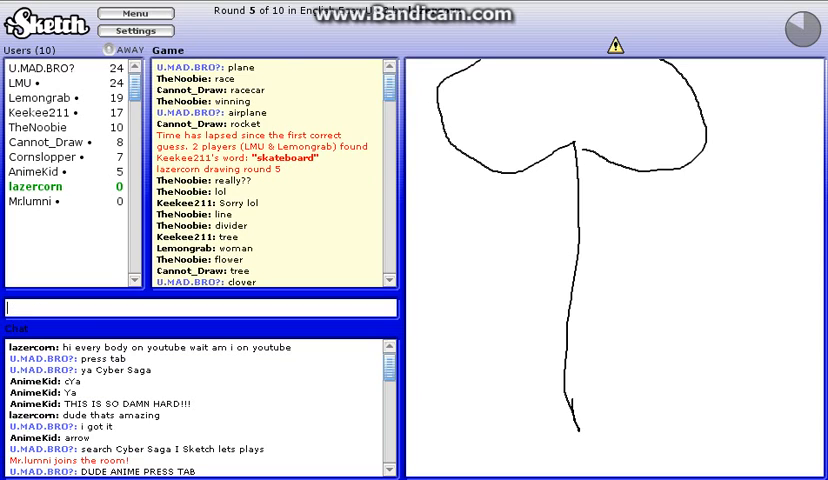
{"action": "type", "text": "umb"}
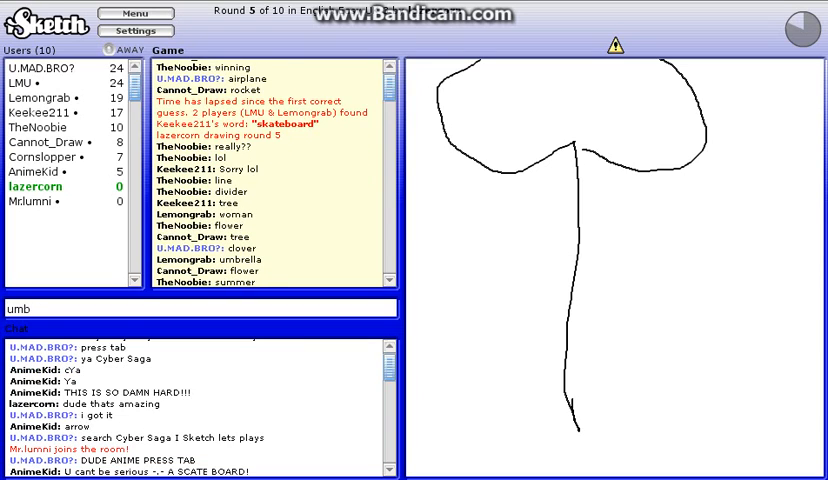
{"action": "key", "text": "Enter"}
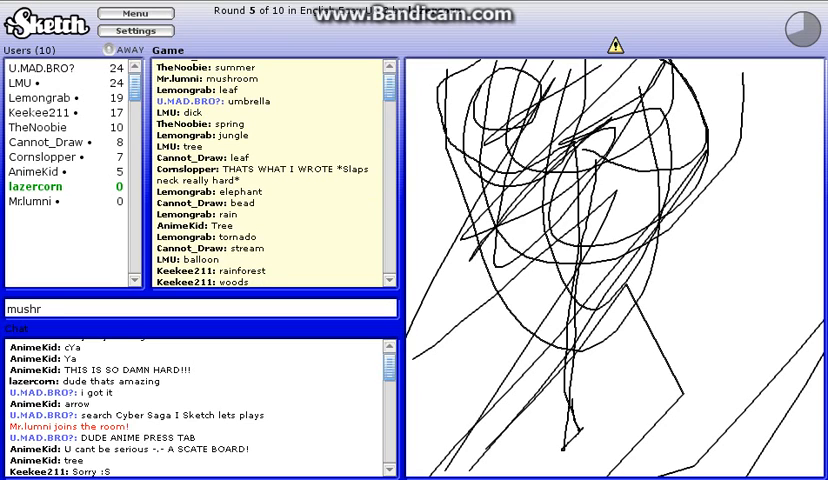
{"action": "type", "text": "oom"}
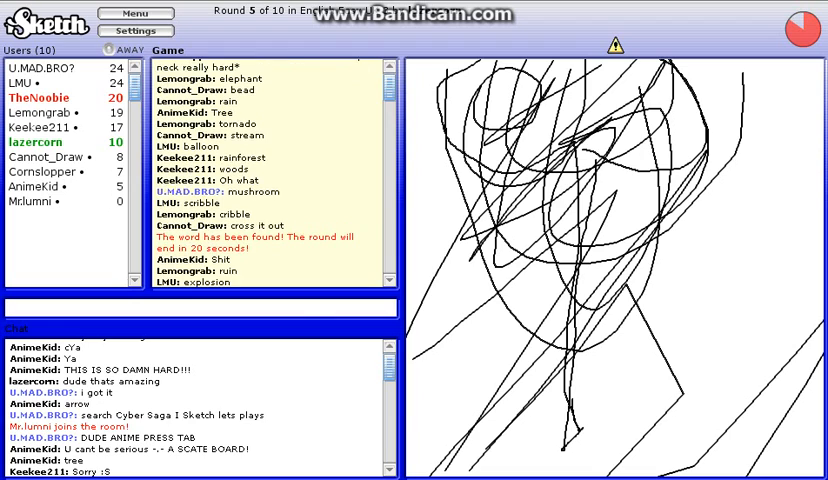
- Send a chat message starting with "the" as round 6 begins
{"action": "type", "text": "the"}
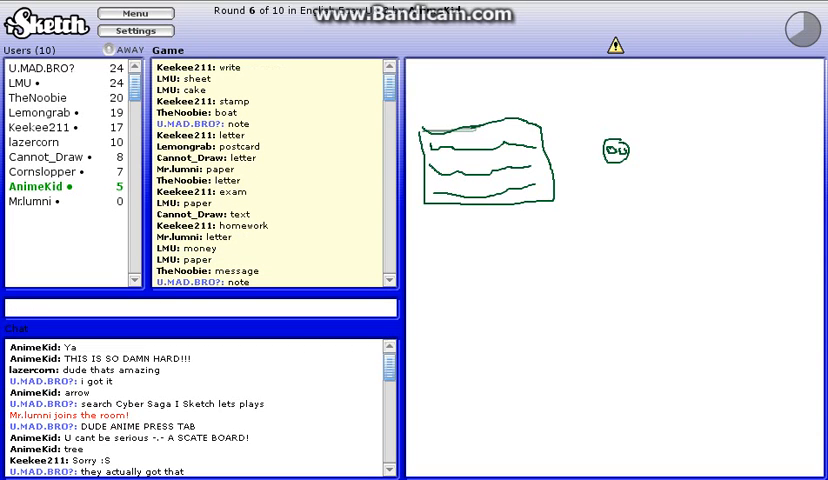
- Send the guesses paper, results, examination and pencil in the round 6 chat
{"action": "scroll", "scroll_direction": "down", "scroll_amount": 3}
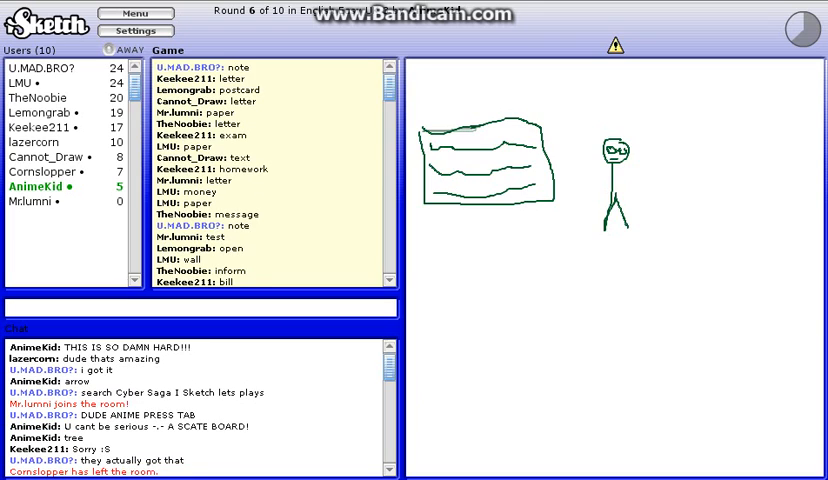
{"action": "type", "text": "pape"}
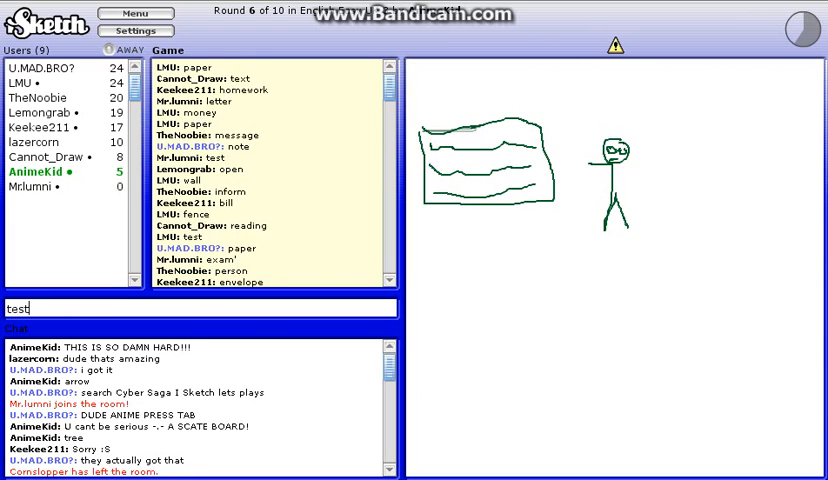
{"action": "type", "text": "results"}
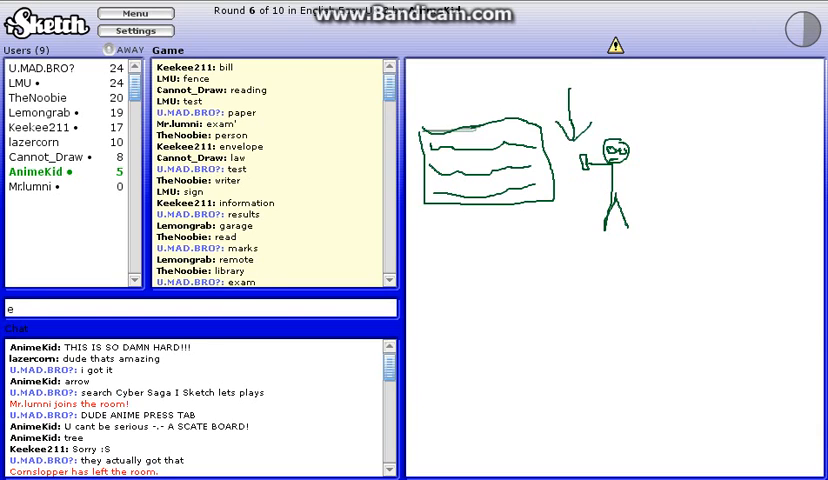
{"action": "type", "text": "xaminati"}
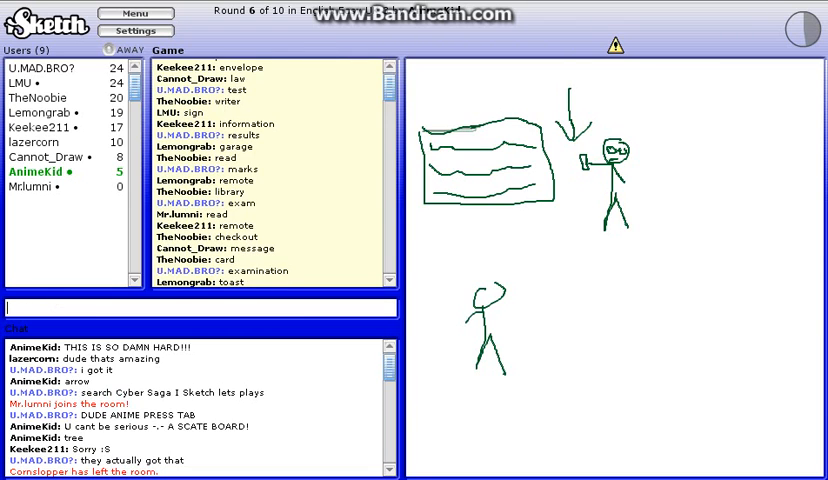
{"action": "type", "text": "pencu"}
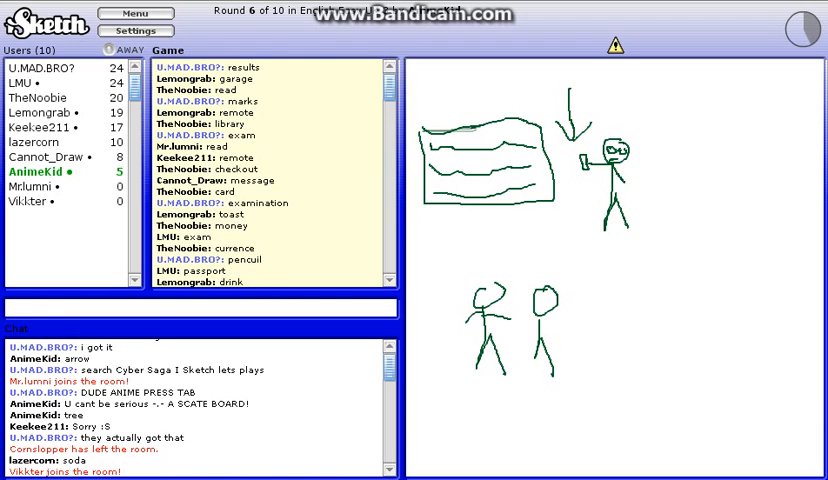
{"action": "type", "text": "penc"}
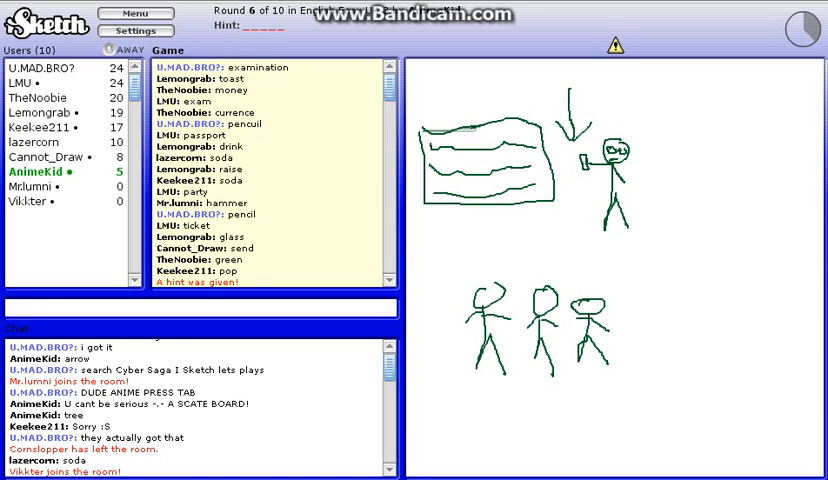
- Send the guesses carving and chalk before round 6 times out with chalk revealed
{"action": "scroll", "scroll_direction": "down", "scroll_amount": 3}
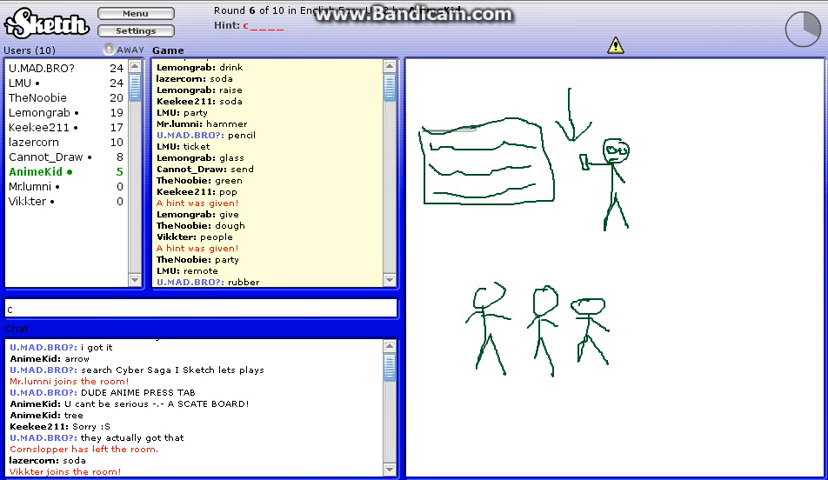
{"action": "type", "text": "carvin"}
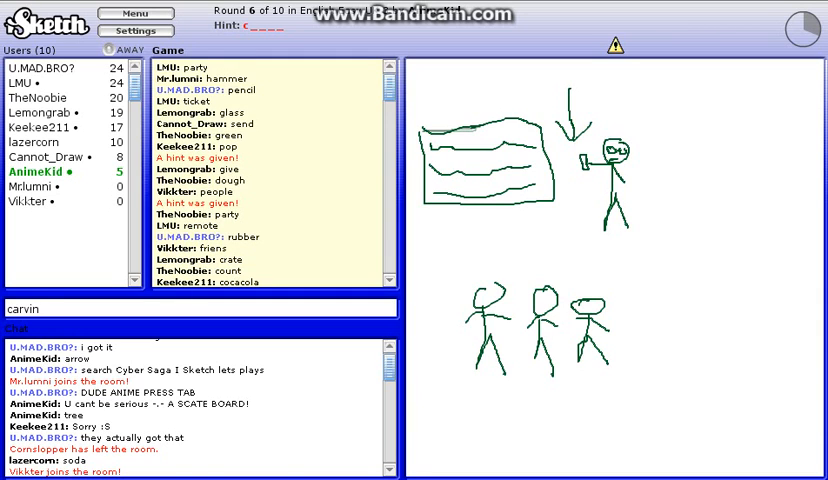
{"action": "type", "text": "ch"}
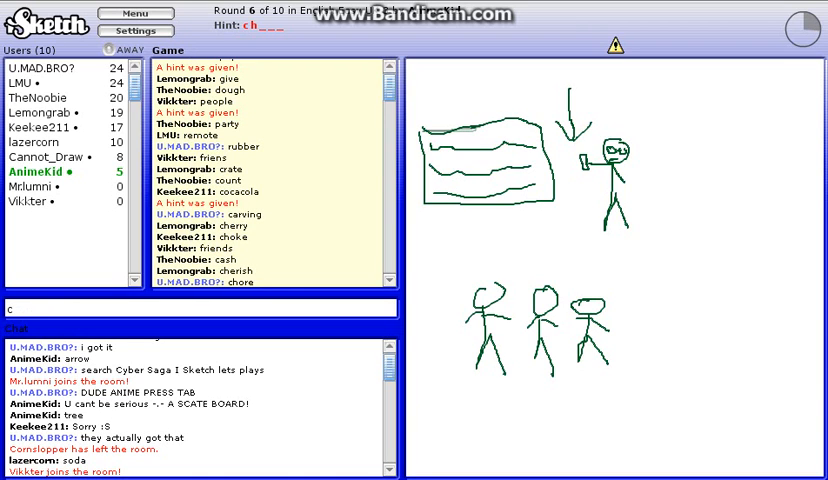
{"action": "type", "text": "h"}
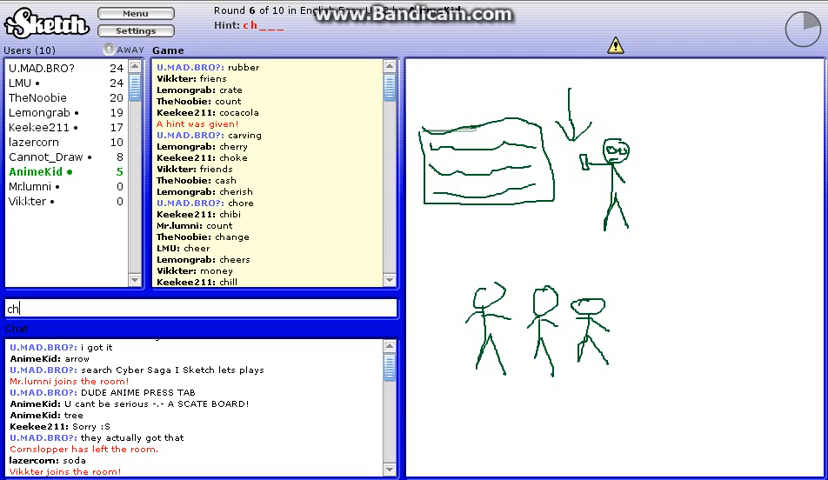
{"action": "scroll", "scroll_direction": "down", "scroll_amount": 3}
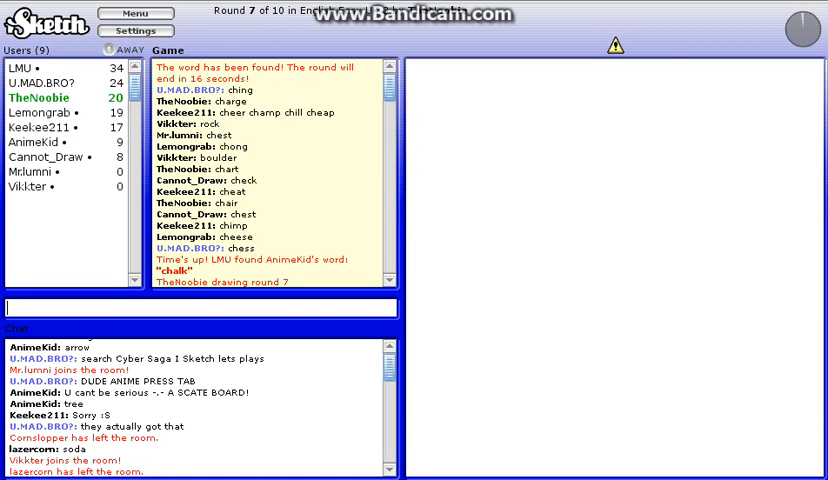
- Scroll the game chat to read other players' guesses on the round 7 drawing
{"action": "scroll", "scroll_direction": "down", "scroll_amount": 3}
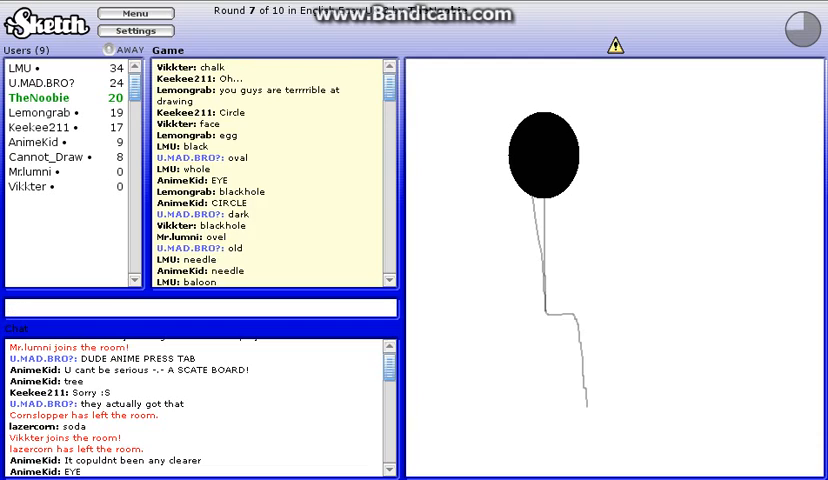
- Send the guesses man and purpose for the dancing stick-figure drawing
{"action": "type", "text": "s"}
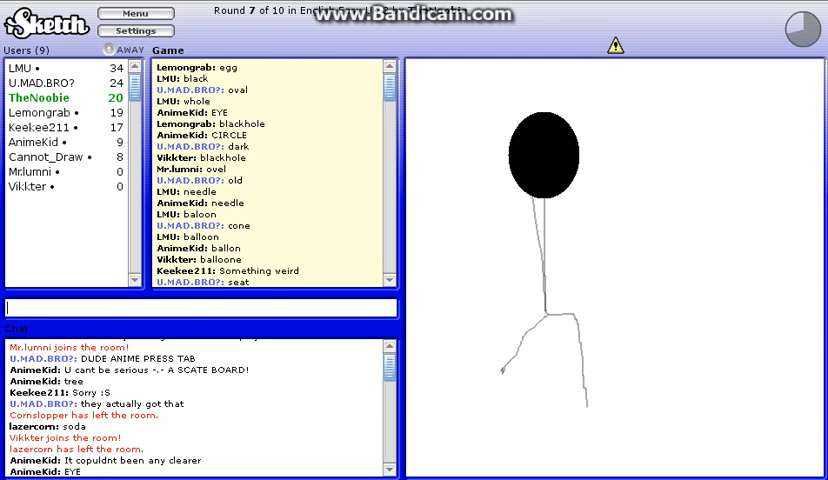
{"action": "type", "text": "ma"}
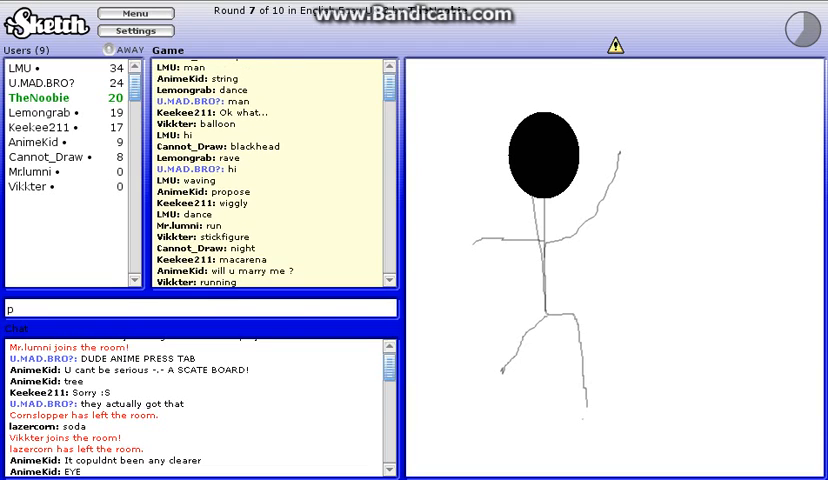
{"action": "type", "text": "erpose"}
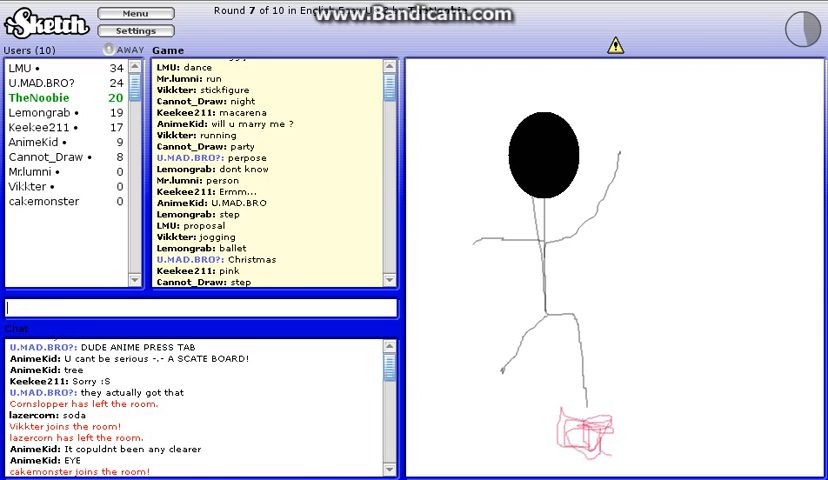
- Follow the chat guesses and start typing a new guess 'gi' for the red-scribble drawing
{"action": "scroll", "scroll_direction": "down", "scroll_amount": 3}
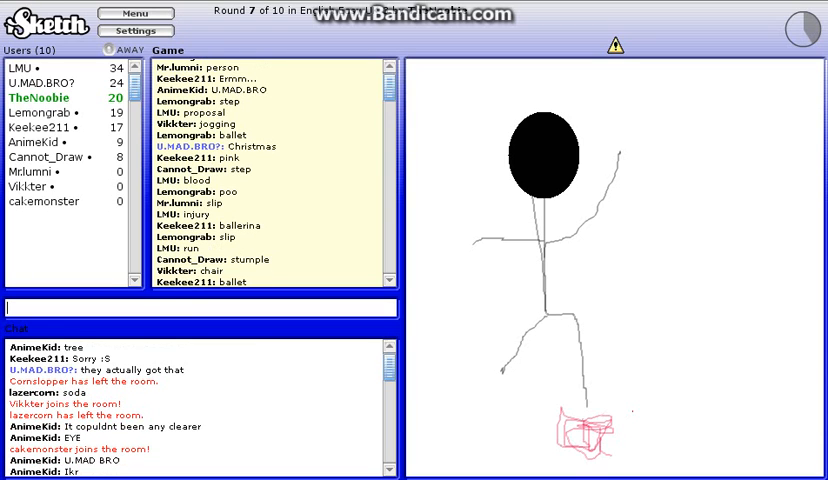
{"action": "scroll", "scroll_direction": "down", "scroll_amount": 3}
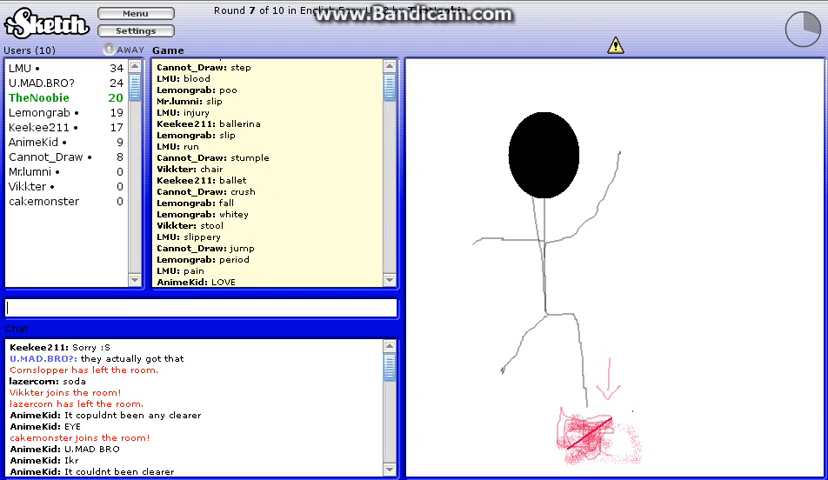
{"action": "type", "text": "gi"}
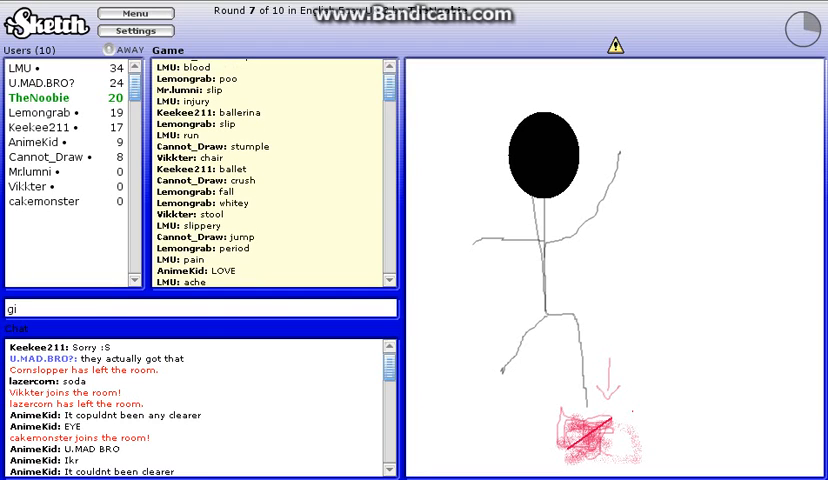